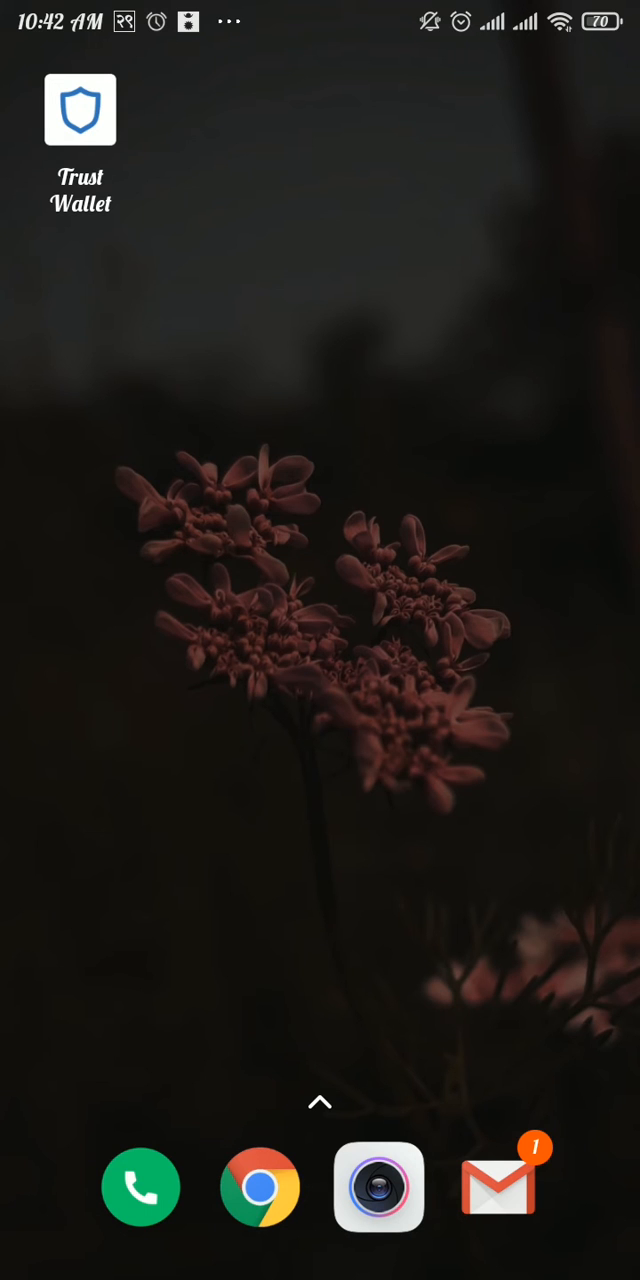
Launch Trust Wallet and reach the searchable list of addable tokens.
left_click(80, 110)
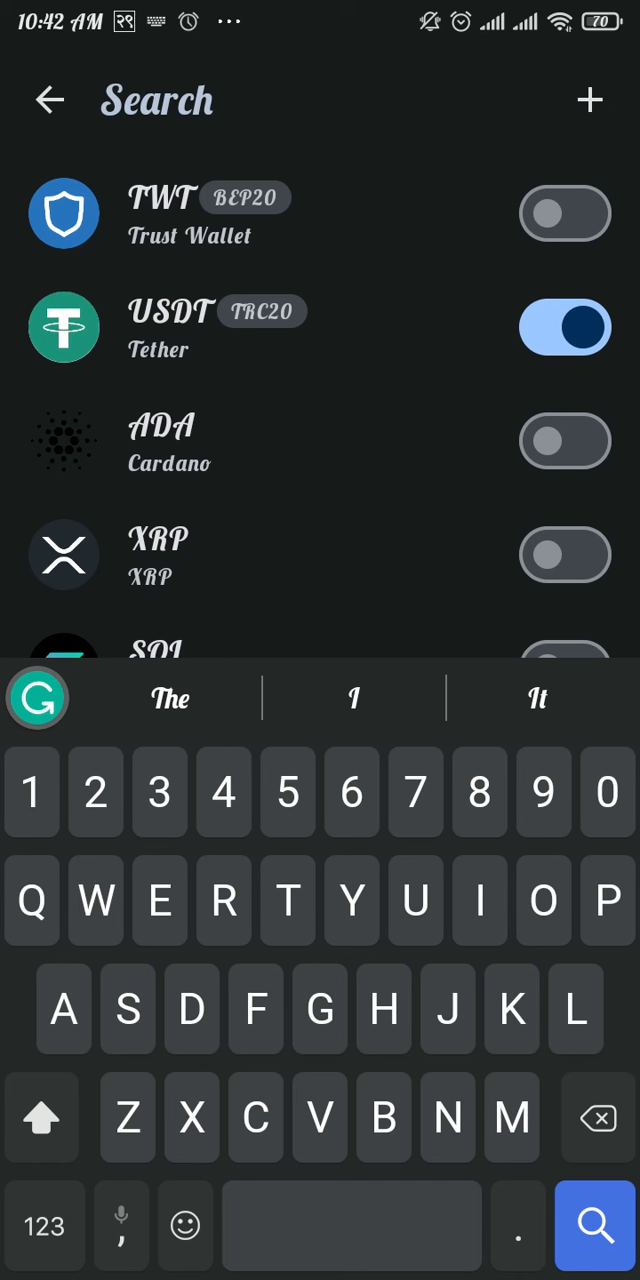
Search the token list for 'Tether' and switch on USDT TRC20.
type("Tether")
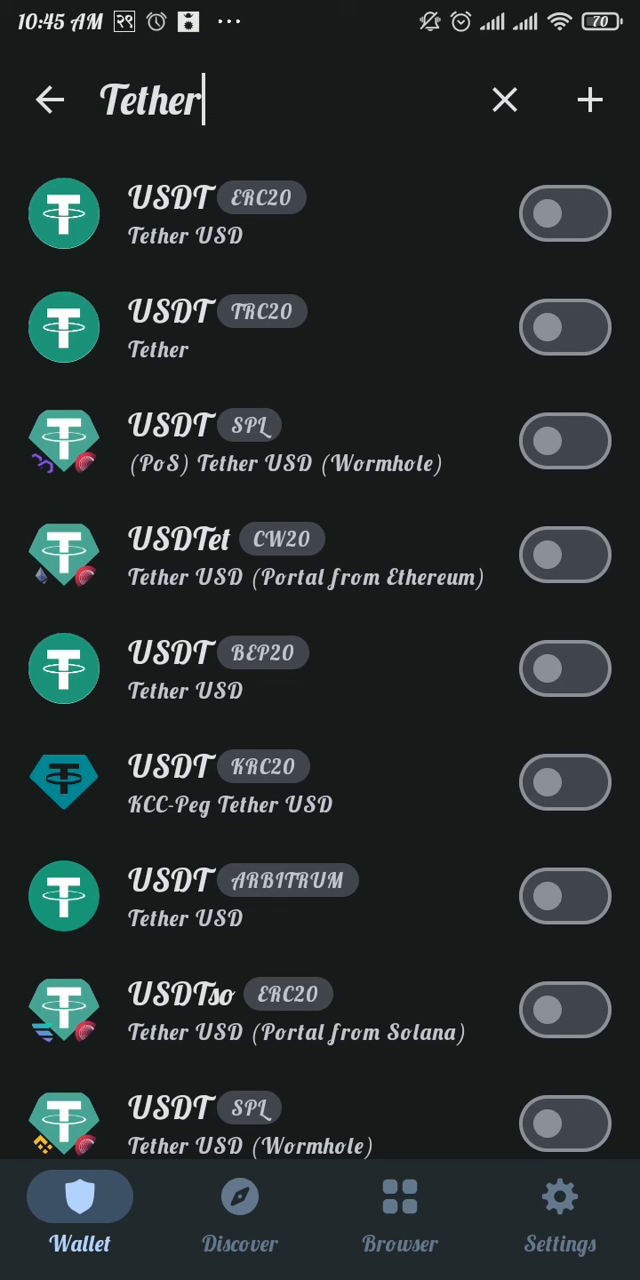
left_click(564, 328)
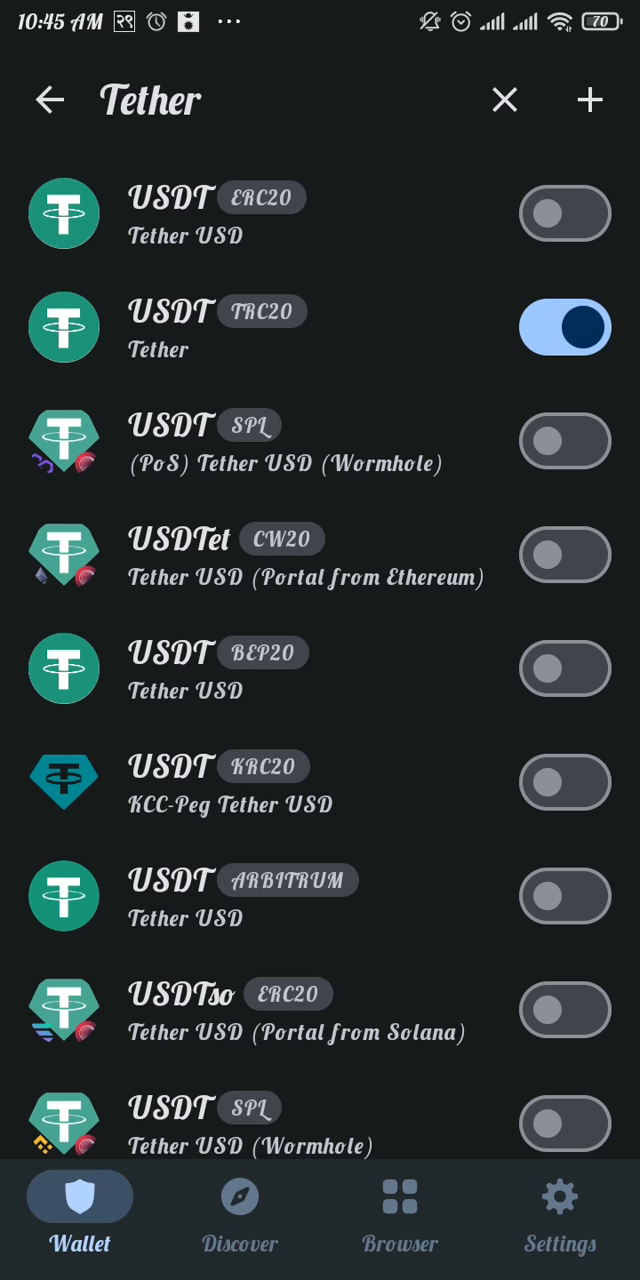
Go back to the wallet home and scroll the Tokens list to USDT TRC20.
left_click(504, 100)
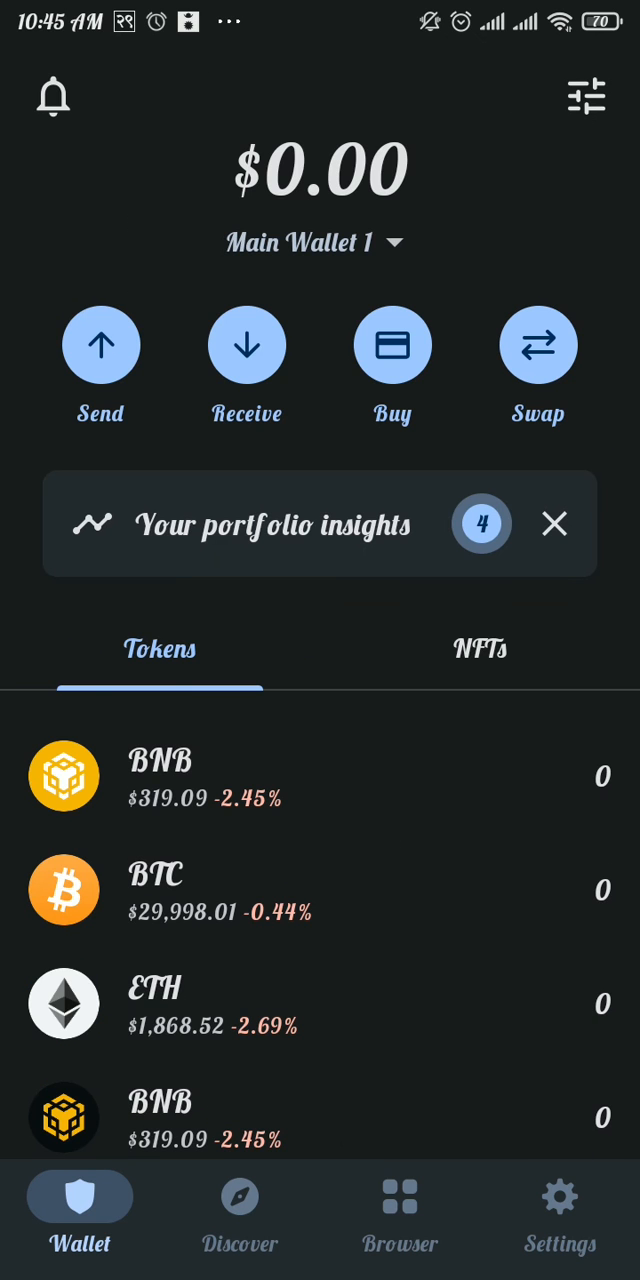
scroll("down", 3)
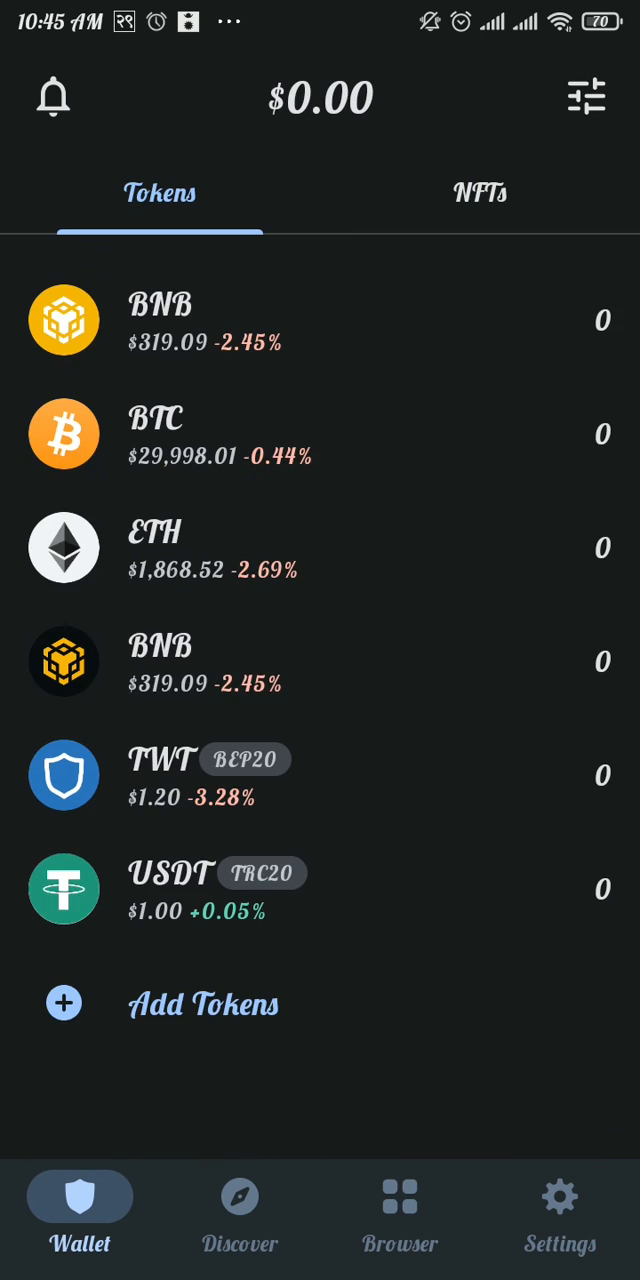